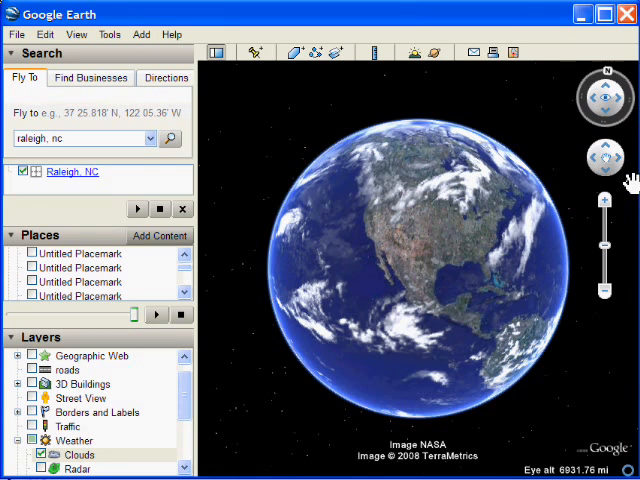
{"action": "mouse_move", "coordinate": [578, 223]}
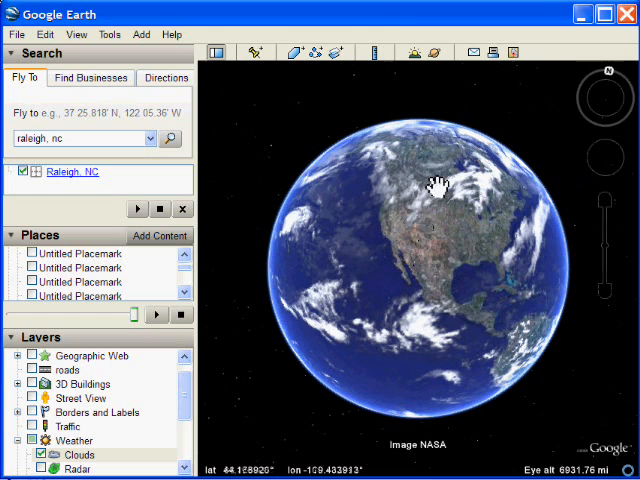
{"action": "mouse_move", "coordinate": [413, 53]}
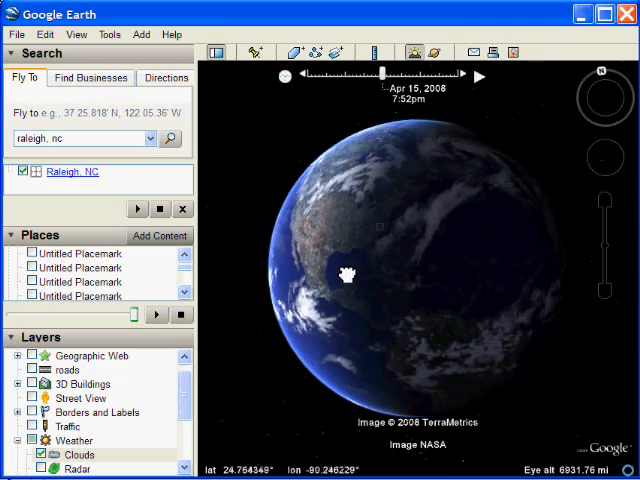
- Rotate to the sunlit side and sweep the time slider through night and afternoon
{"action": "left_click_drag", "start_coordinate": [347, 273], "coordinate": [507, 290]}
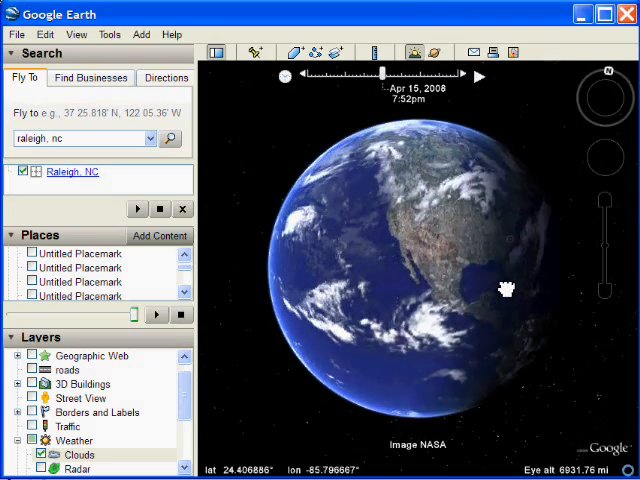
{"action": "left_click_drag", "start_coordinate": [507, 289], "coordinate": [425, 170]}
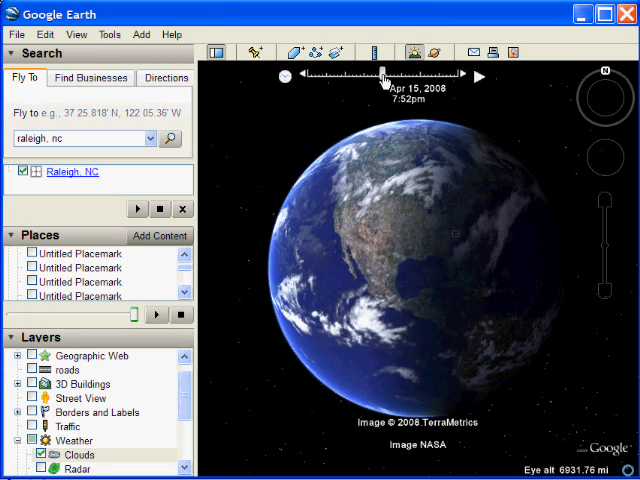
{"action": "left_click_drag", "start_coordinate": [384, 74], "coordinate": [405, 74]}
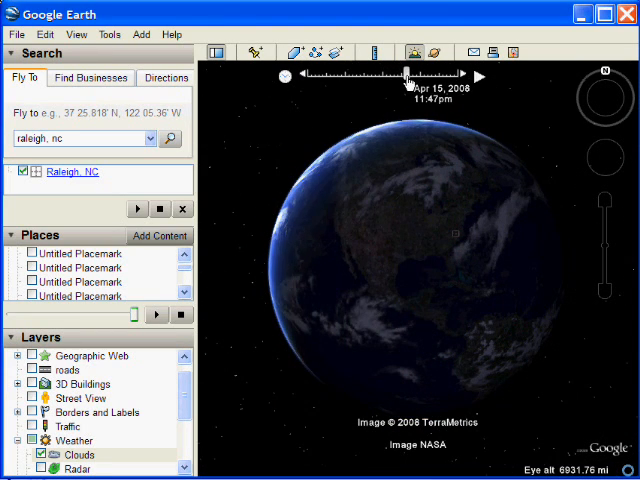
{"action": "left_click_drag", "start_coordinate": [405, 77], "coordinate": [363, 77]}
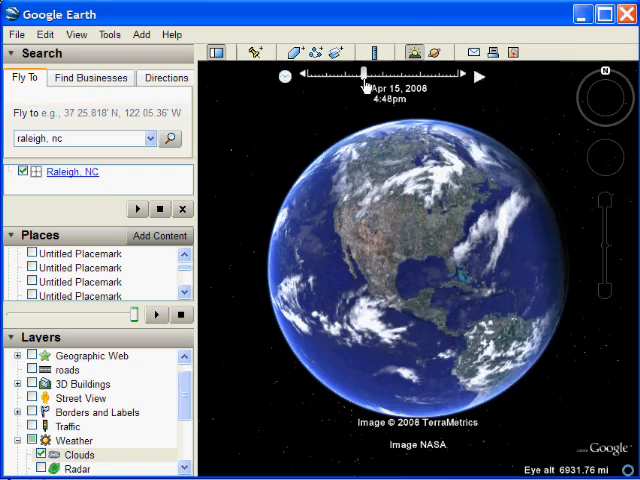
{"action": "left_click_drag", "start_coordinate": [364, 75], "coordinate": [394, 75]}
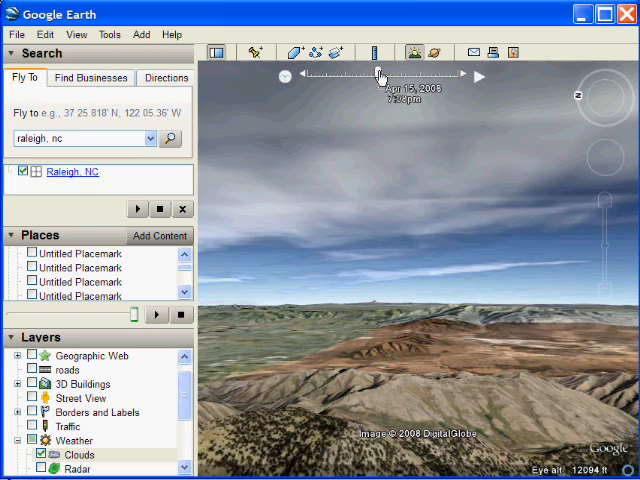
- Move the mountain lighting from early afternoon to low morning sun, then mid-morning
{"action": "left_click_drag", "start_coordinate": [378, 76], "coordinate": [345, 76]}
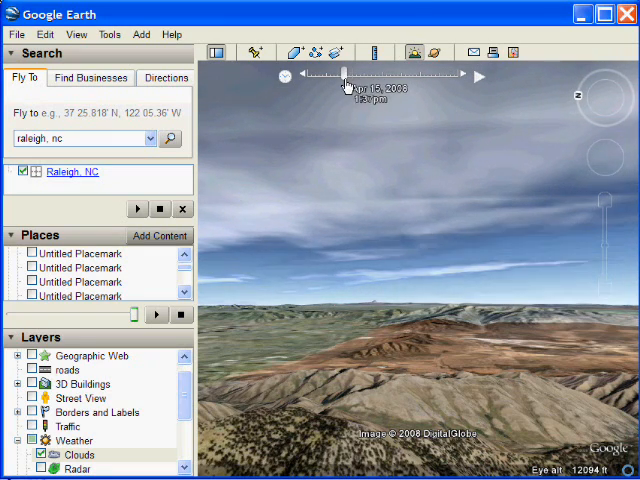
{"action": "left_click_drag", "start_coordinate": [345, 75], "coordinate": [318, 75]}
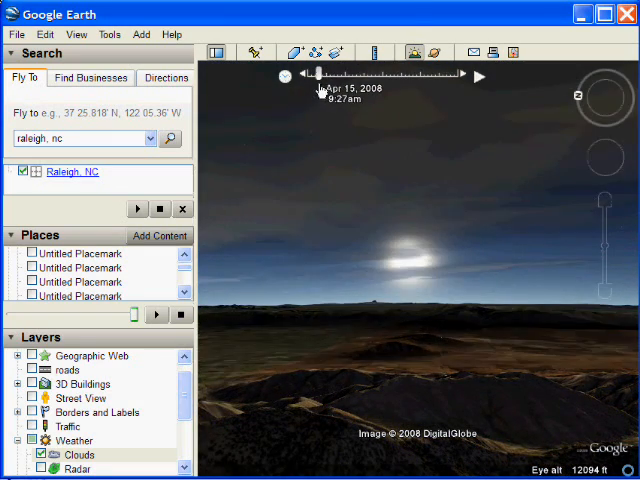
{"action": "left_click_drag", "start_coordinate": [318, 73], "coordinate": [308, 73]}
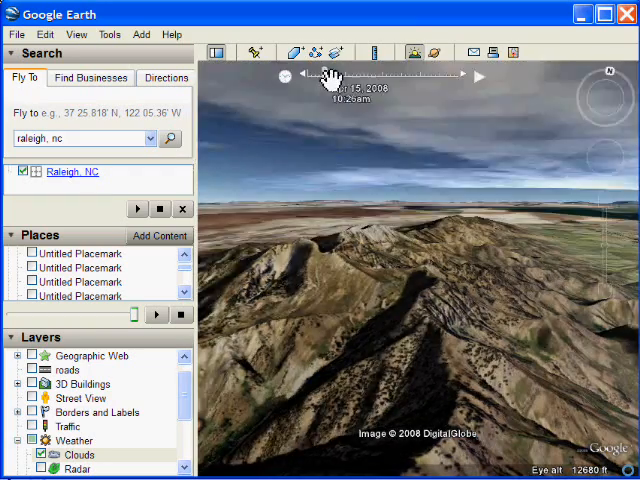
{"action": "left_click_drag", "start_coordinate": [345, 75], "coordinate": [390, 75]}
{"action": "type", "text": "baltimore, md"}
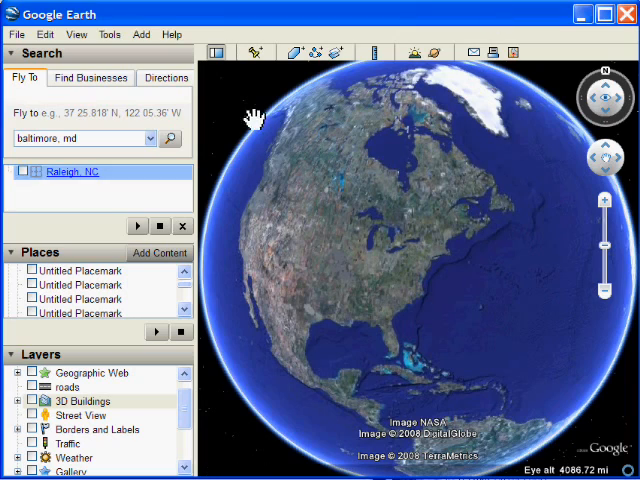
- Run the 'baltimore, md' search to fly downtown
{"action": "left_click", "coordinate": [170, 138]}
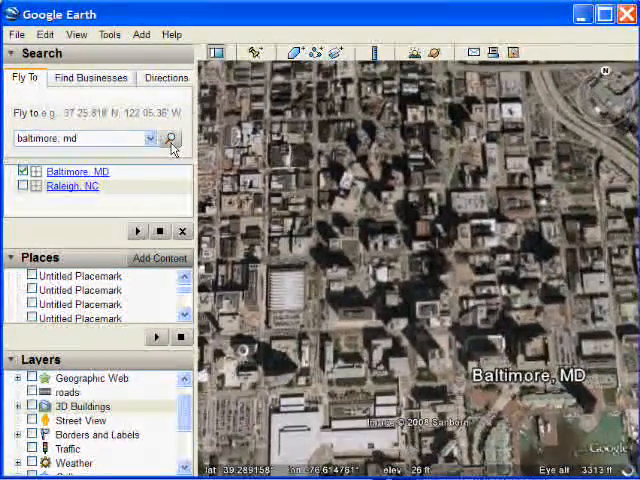
{"action": "left_click", "coordinate": [170, 138]}
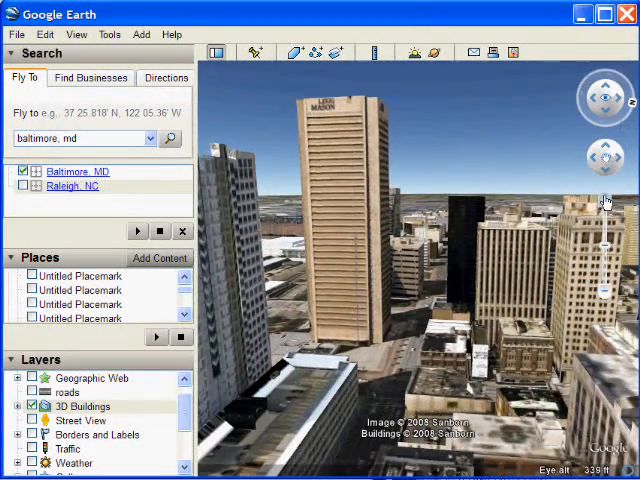
- Glide forward twice through Baltimore's downtown skyscrapers using the move controls
{"action": "left_click", "coordinate": [607, 155]}
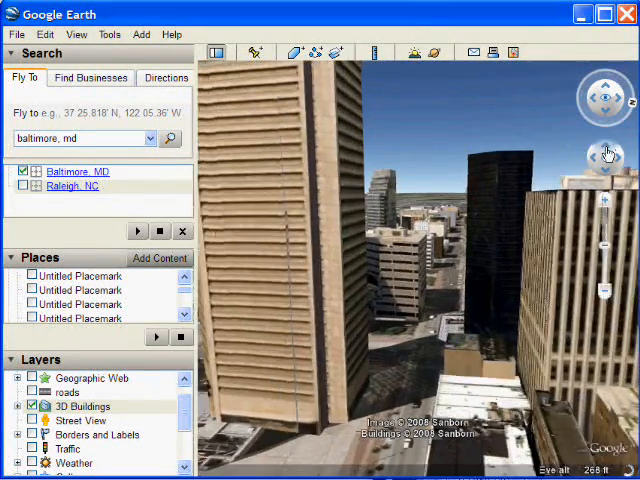
{"action": "left_click", "coordinate": [605, 105]}
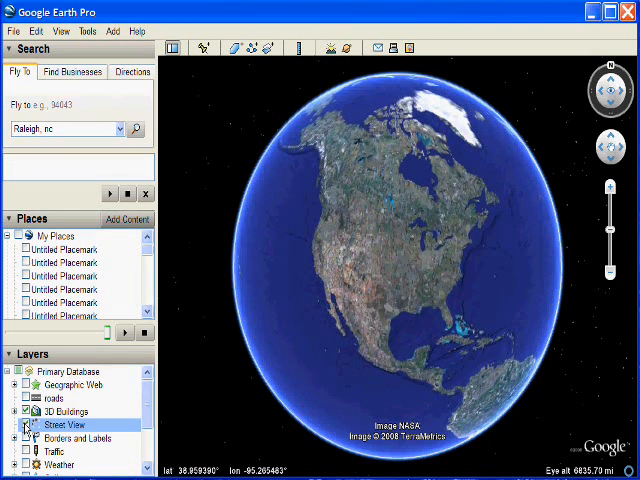
- Turn on the Street View layer, zoom in on the USA, and fly to Raleigh, NC
{"action": "left_click", "coordinate": [23, 425]}
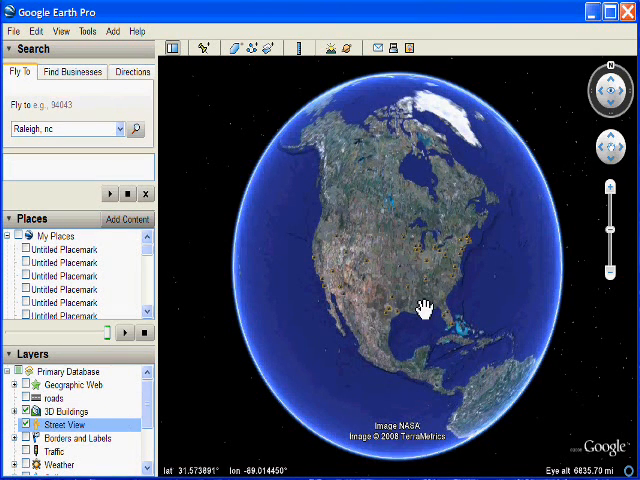
{"action": "scroll", "scroll_direction": "down", "scroll_amount": 3}
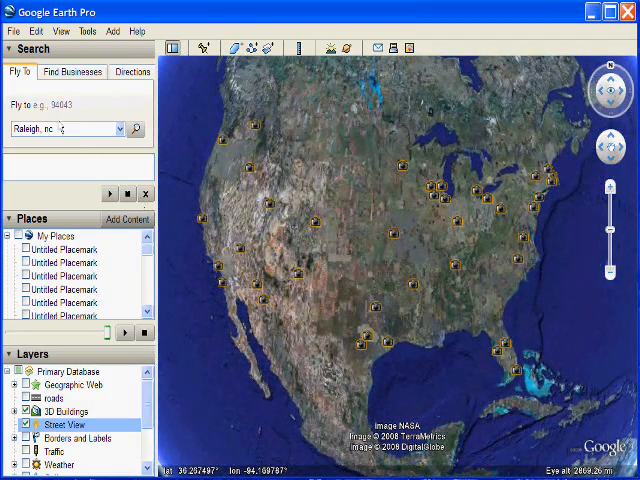
{"action": "left_click", "coordinate": [134, 130]}
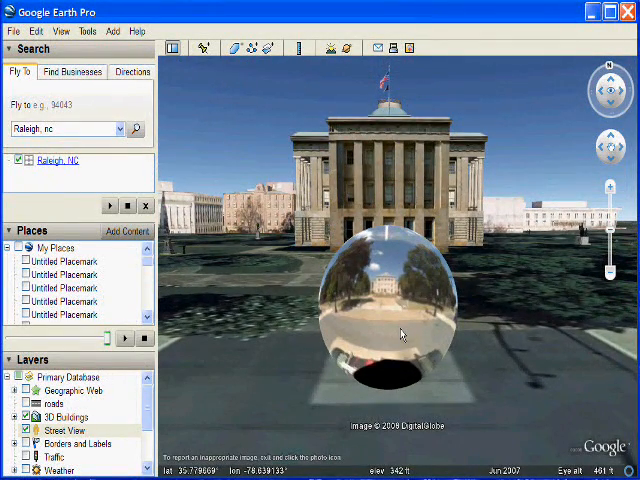
- Enter the Street View photo at W Morgan and Fayetteville St, then move along the street
{"action": "left_click", "coordinate": [400, 300]}
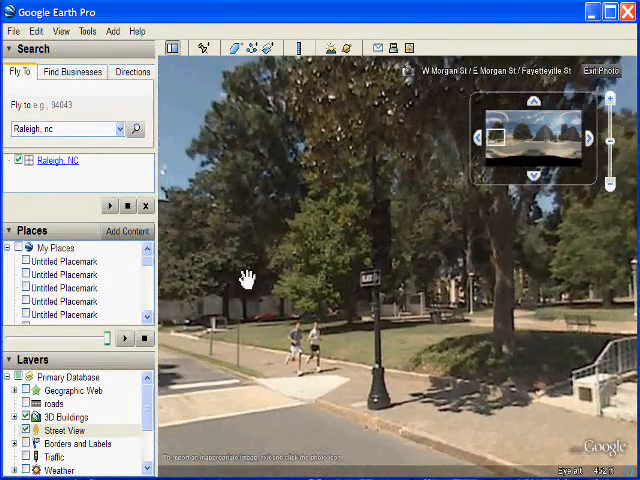
{"action": "left_click", "coordinate": [589, 138]}
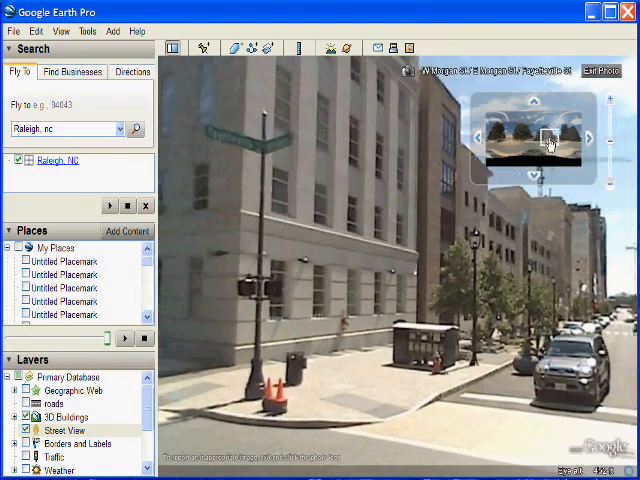
- Jump to the next Street View photo at S Salisbury St and W Hargett St
{"action": "left_click", "coordinate": [589, 137]}
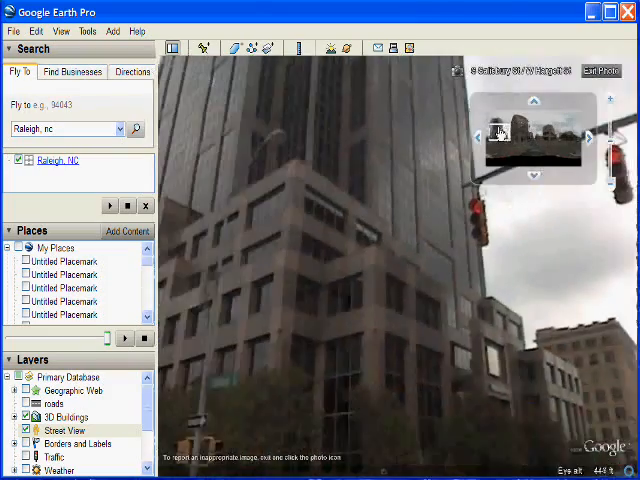
- Turn the Street View to face down S Salisbury St toward the parked cars
{"action": "left_click", "coordinate": [533, 101]}
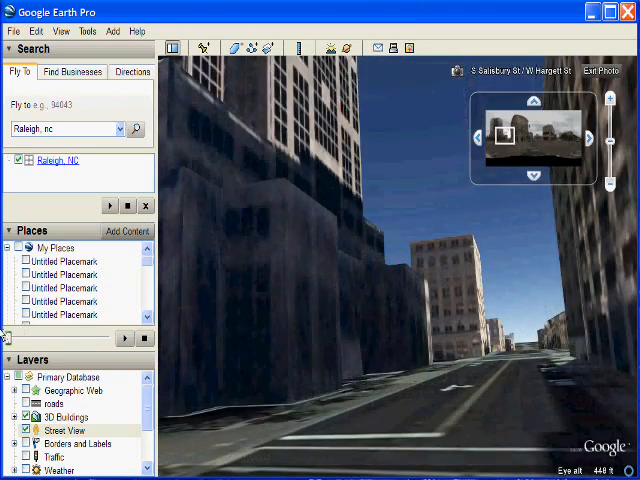
{"action": "left_click", "coordinate": [600, 70]}
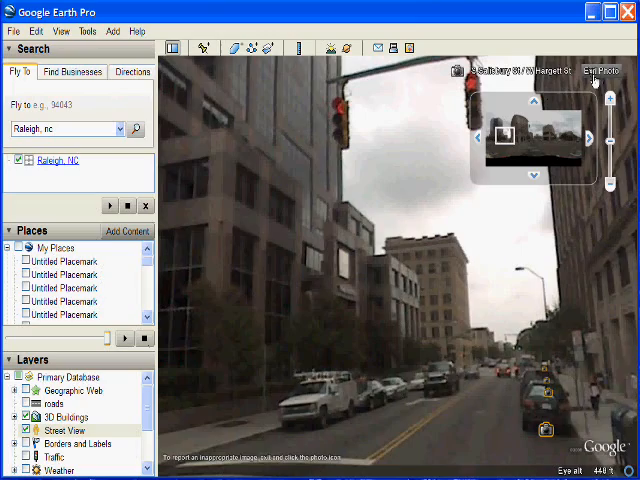